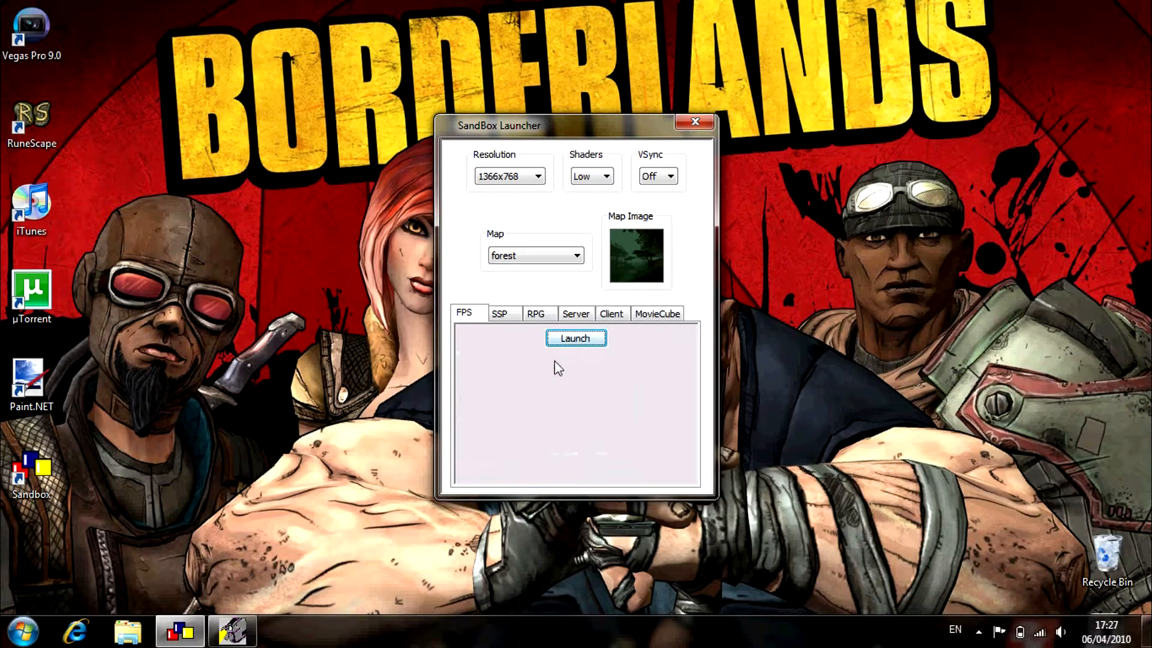
# - Launch the forest map in FPS mode from the SandBox Launcher and let it load
pyautogui.click(576, 338)
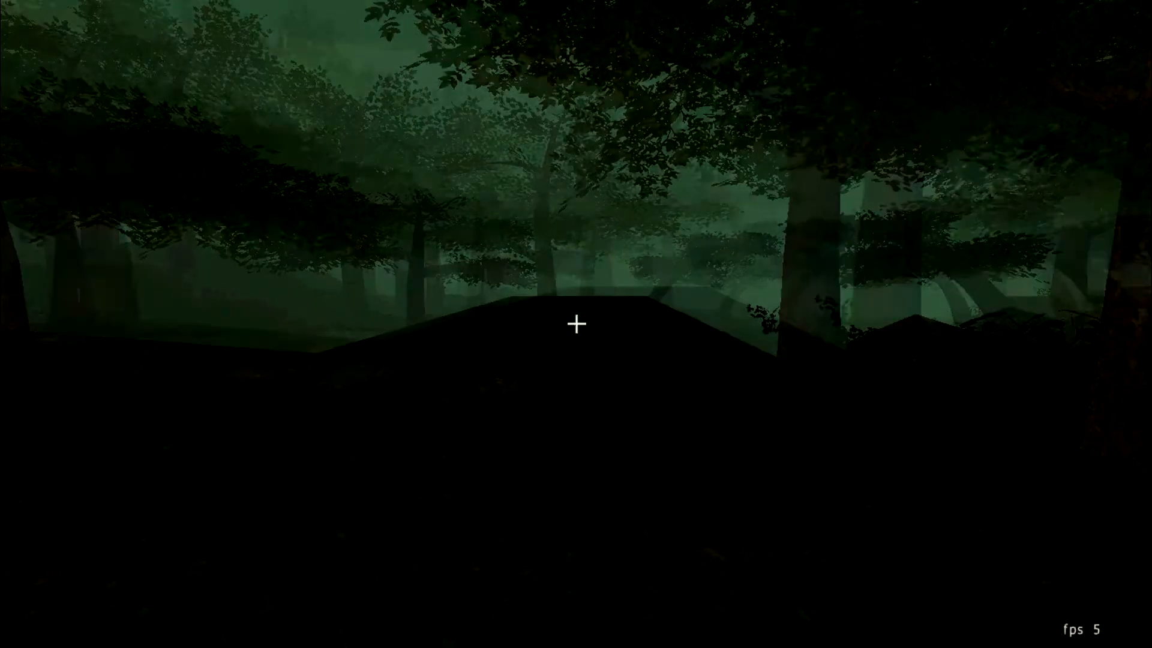
# - Walk forward into the misty forest toward the tall trees beside the water
pyautogui.press('w')
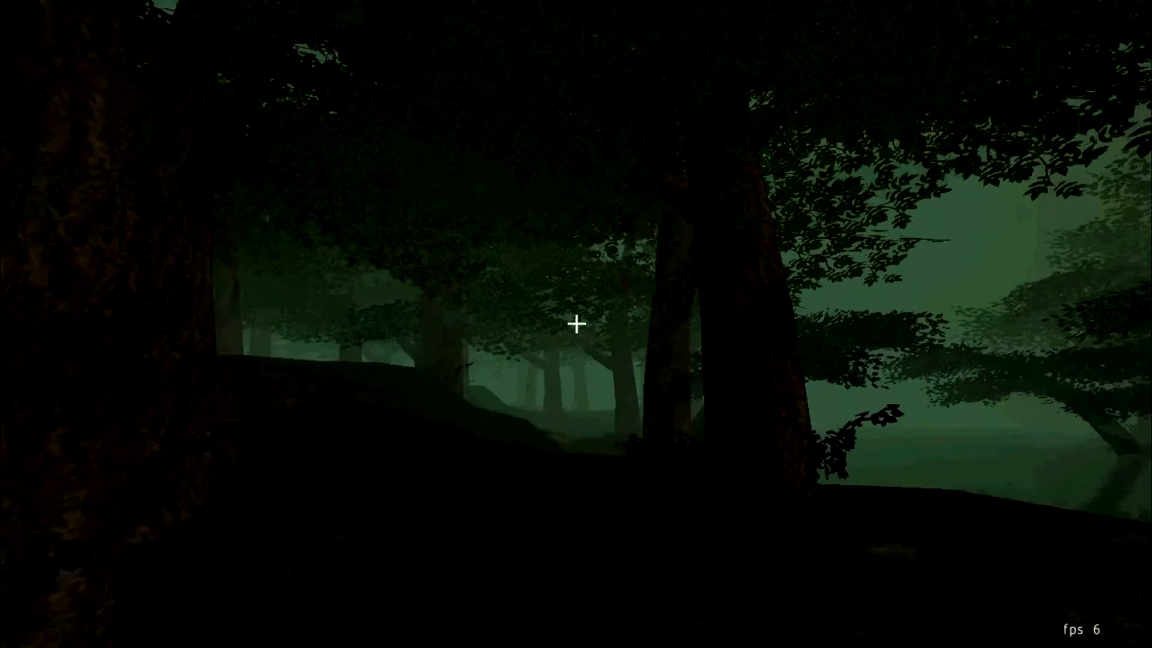
pyautogui.moveTo(576, 324)
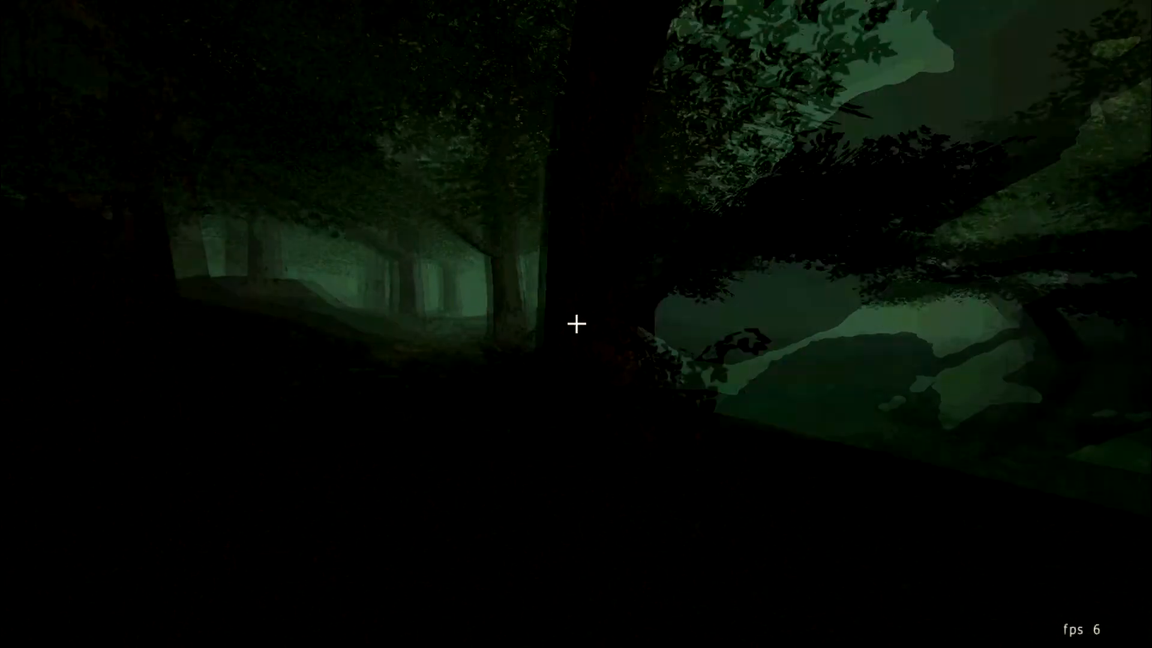